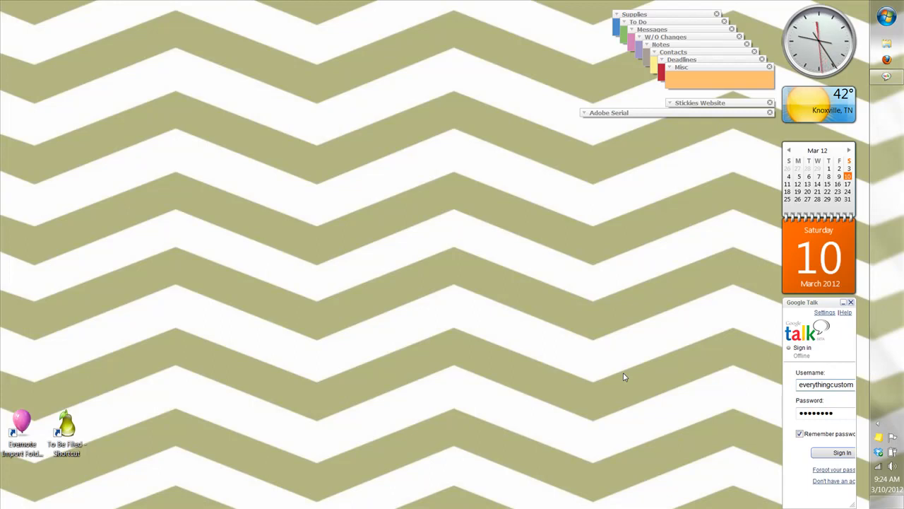
{"action": "mouse_move", "coordinate": [572, 267]}
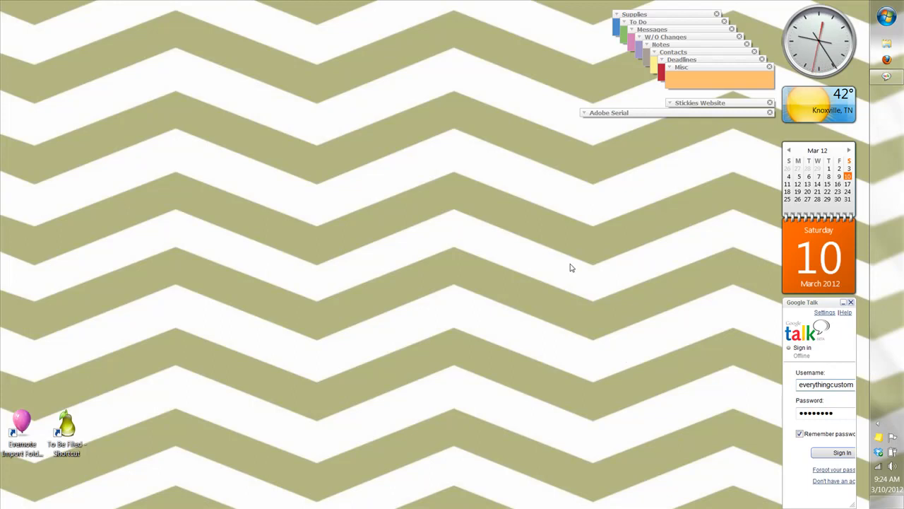
{"action": "mouse_move", "coordinate": [554, 226]}
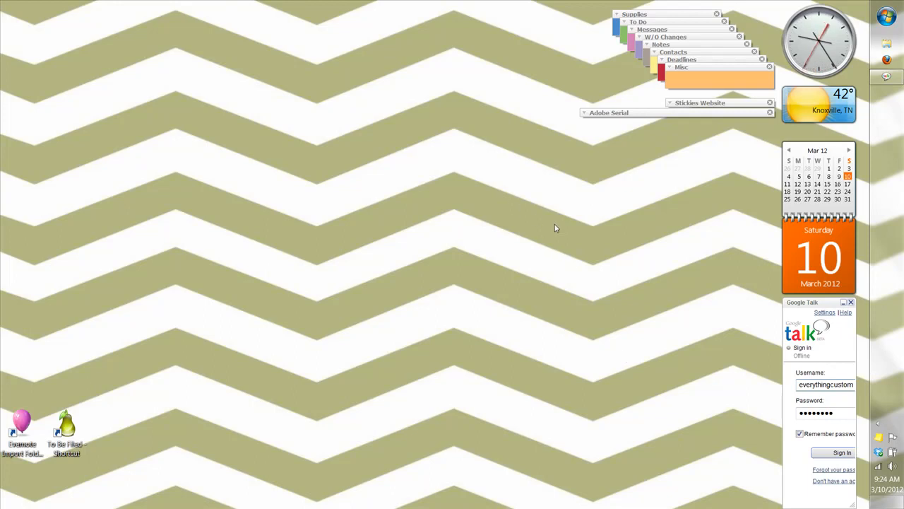
{"action": "mouse_move", "coordinate": [558, 207]}
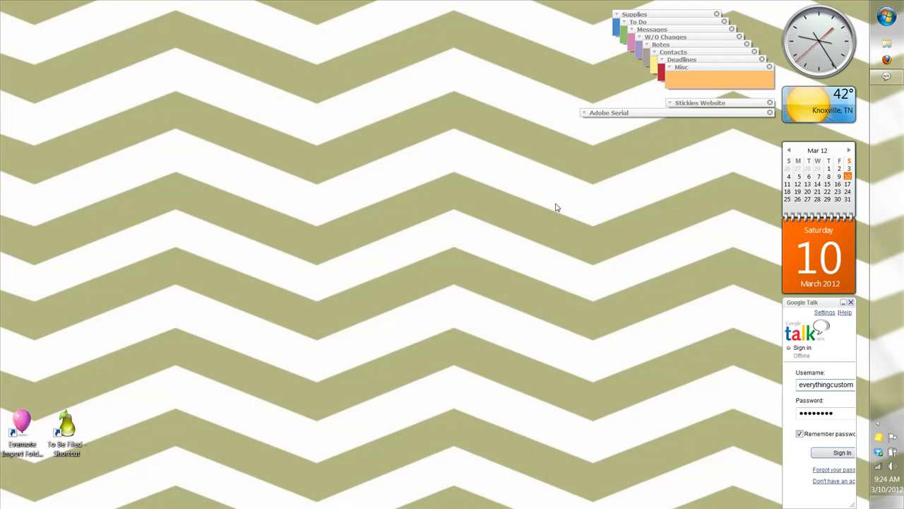
{"action": "mouse_move", "coordinate": [531, 173]}
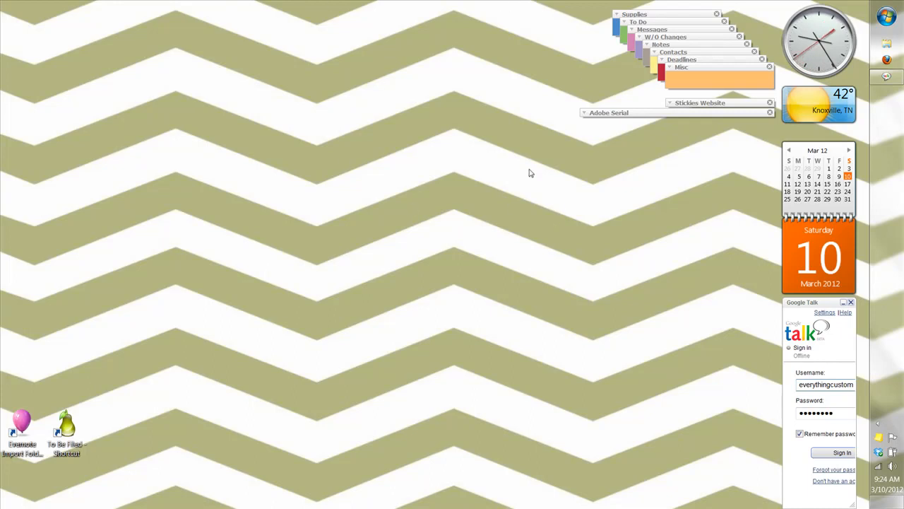
{"action": "mouse_move", "coordinate": [440, 255]}
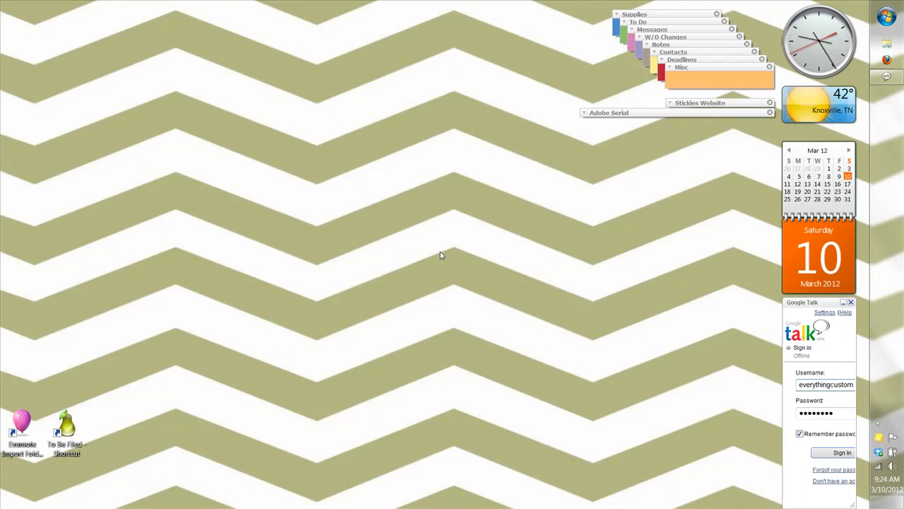
{"action": "mouse_move", "coordinate": [728, 319]}
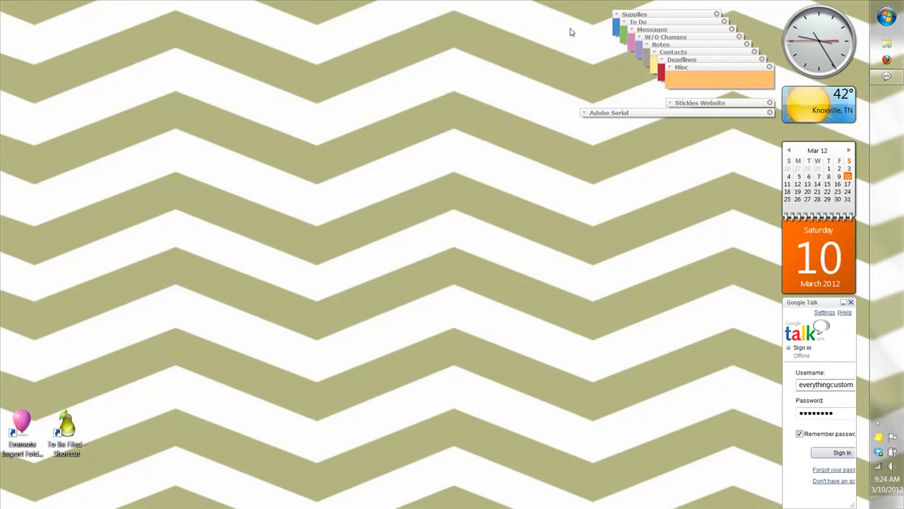
{"action": "mouse_move", "coordinate": [641, 105]}
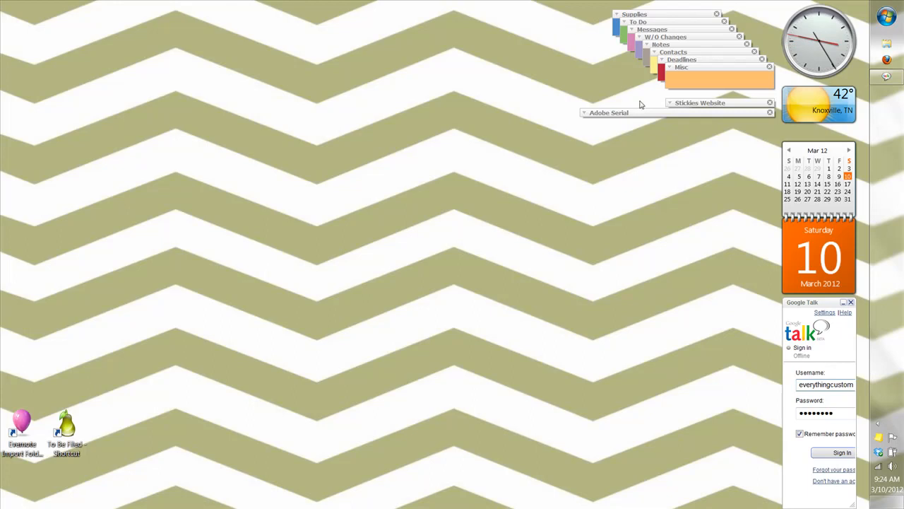
{"action": "mouse_move", "coordinate": [590, 60]}
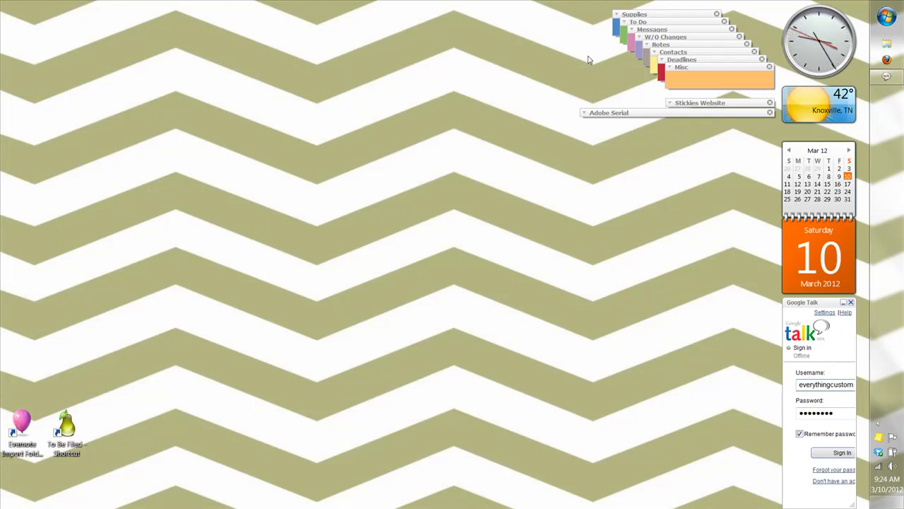
{"action": "mouse_move", "coordinate": [565, 52]}
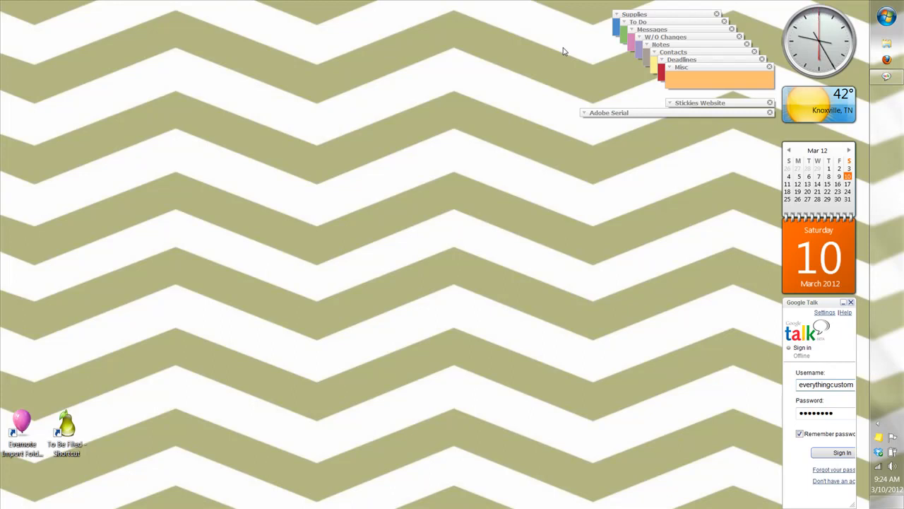
{"action": "mouse_move", "coordinate": [581, 45]}
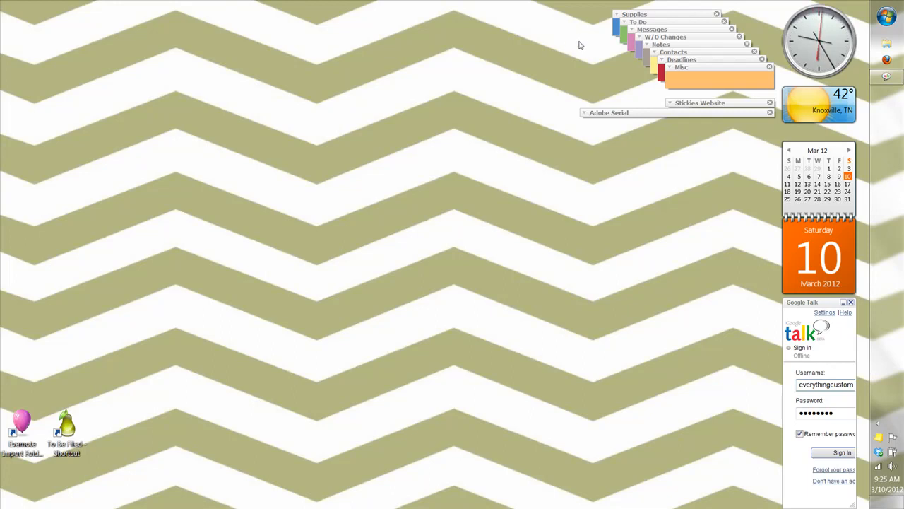
{"action": "mouse_move", "coordinate": [567, 50]}
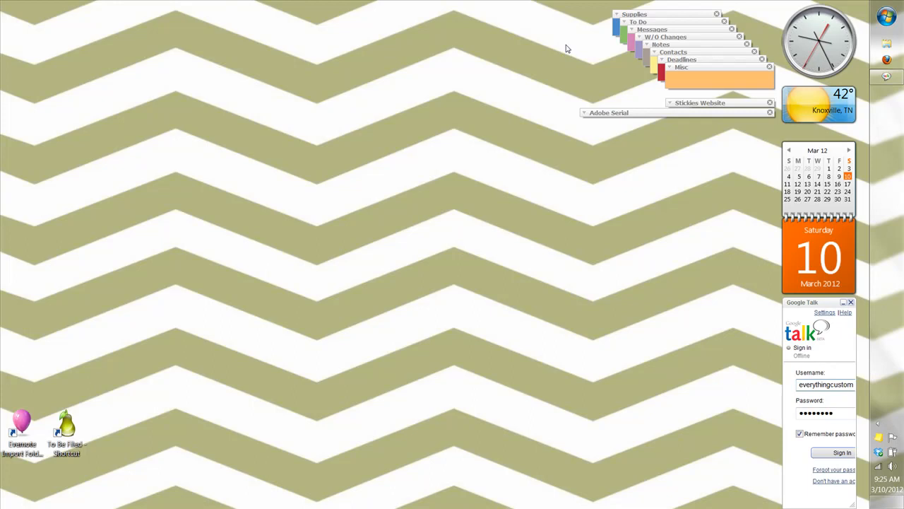
{"action": "mouse_move", "coordinate": [598, 39]}
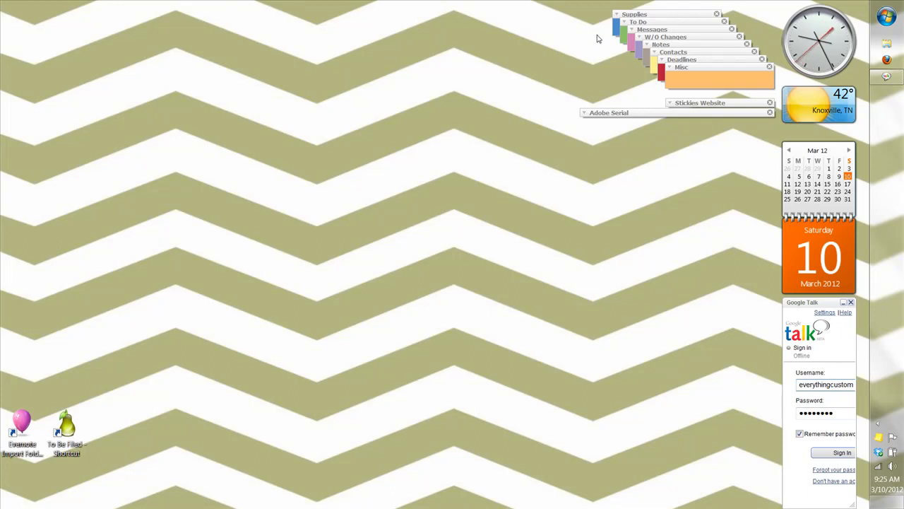
{"action": "mouse_move", "coordinate": [603, 48]}
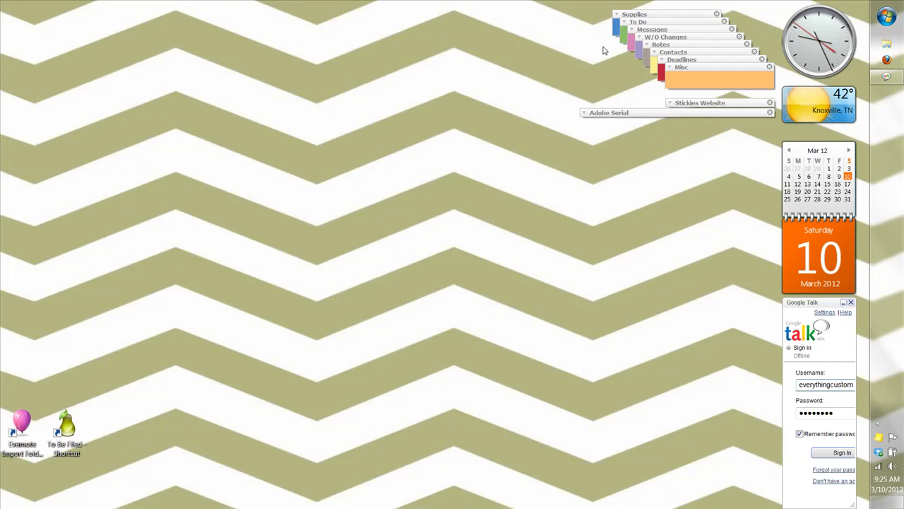
{"action": "mouse_move", "coordinate": [661, 48]}
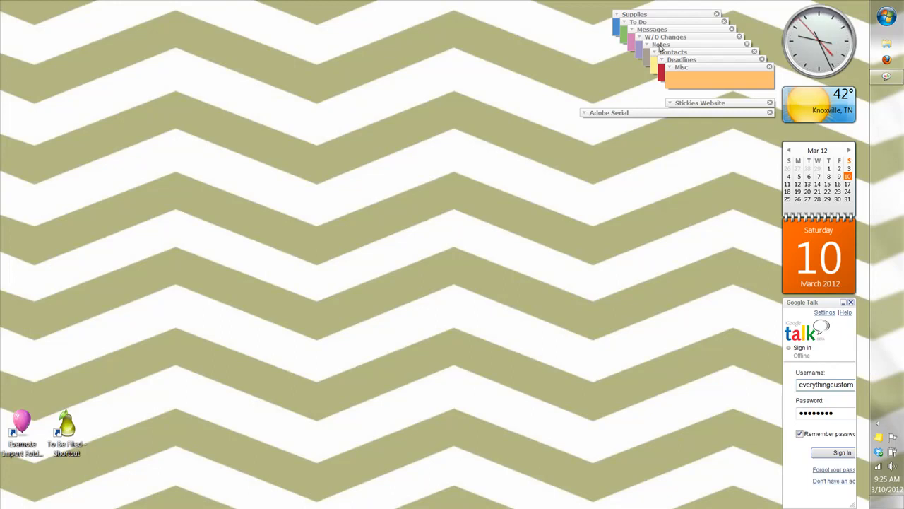
{"action": "mouse_move", "coordinate": [646, 58]}
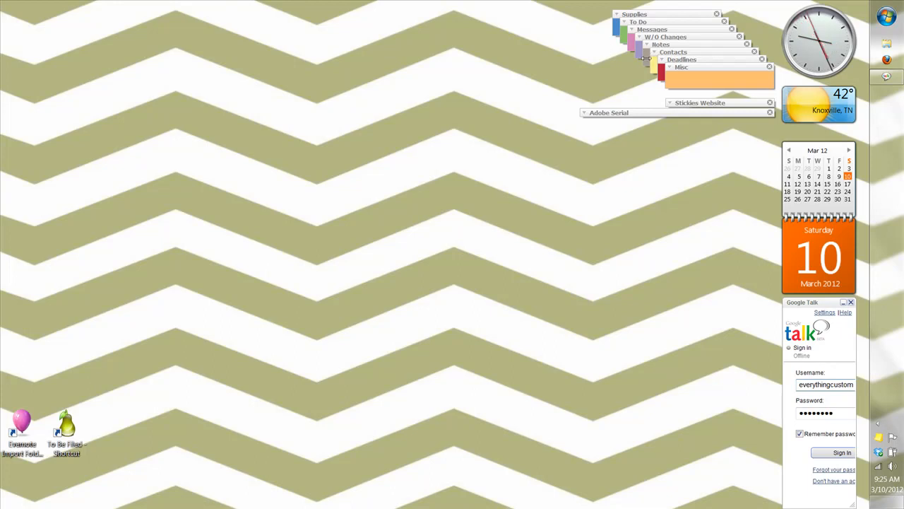
{"action": "mouse_move", "coordinate": [614, 82]}
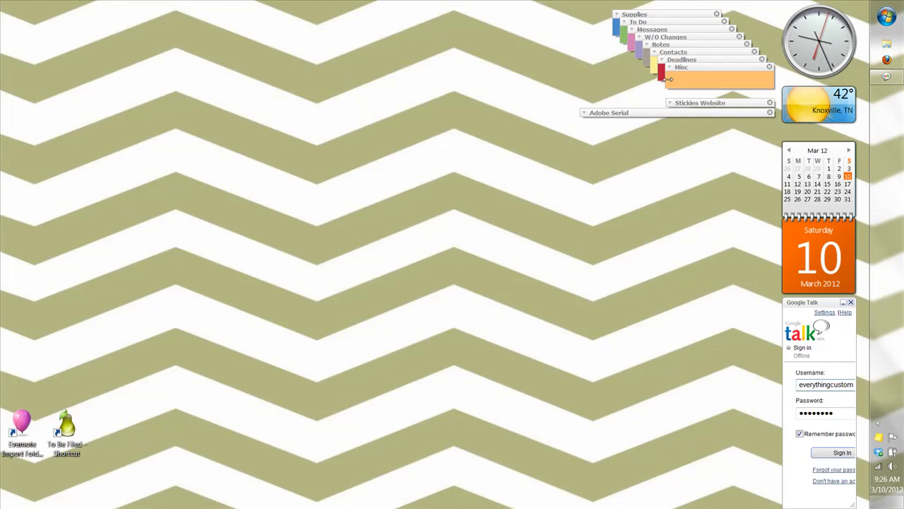
{"action": "mouse_move", "coordinate": [624, 74]}
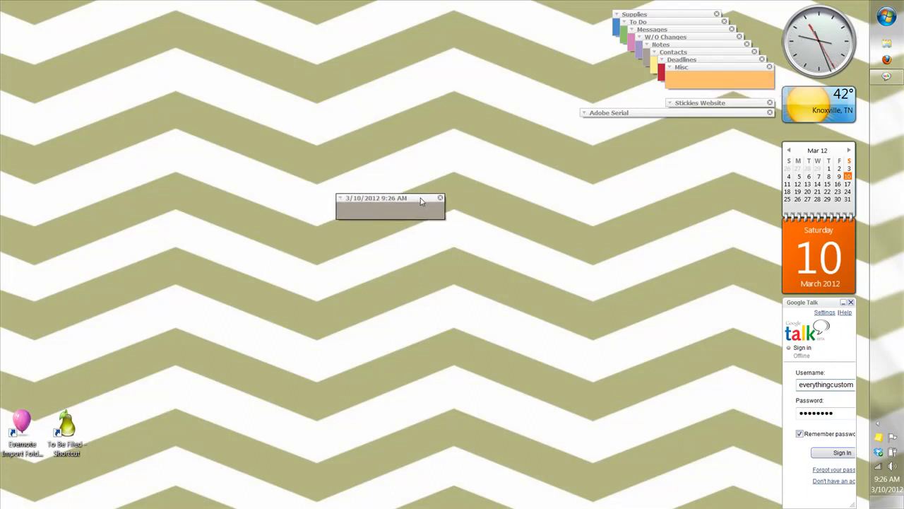
- Type "test type" into the new date-stamped note's body
{"action": "type", "text": "test"}
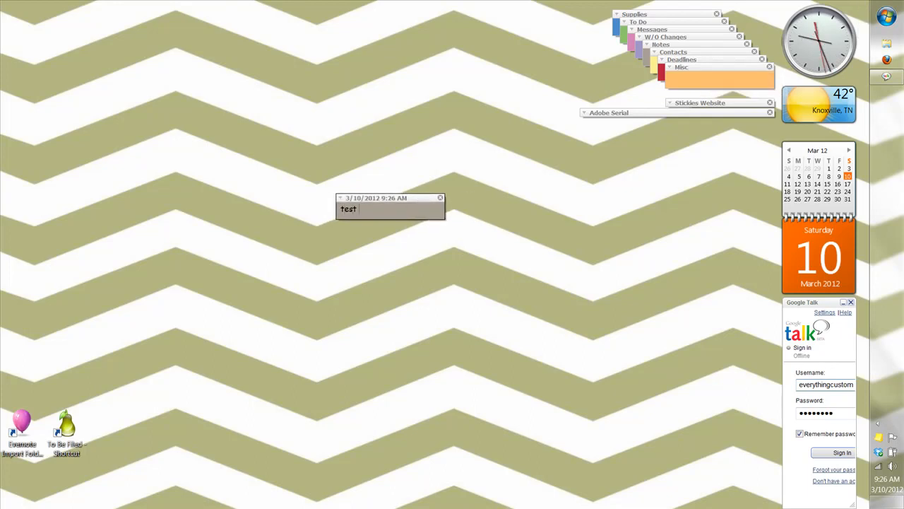
{"action": "type", "text": "type"}
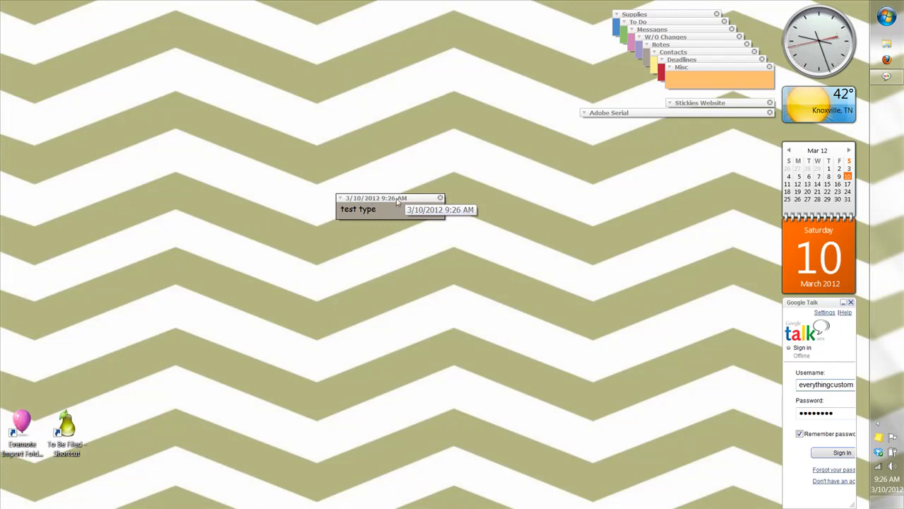
{"action": "right_click", "coordinate": [395, 205]}
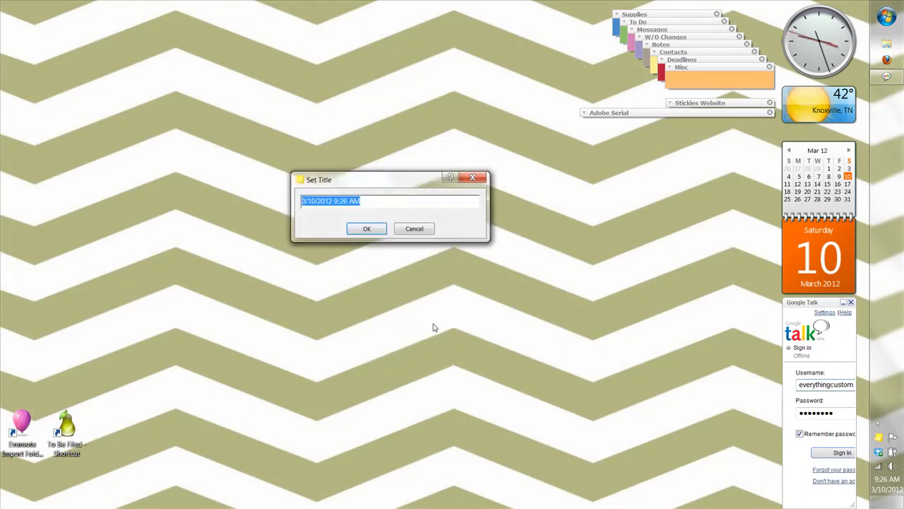
{"action": "mouse_move", "coordinate": [380, 199]}
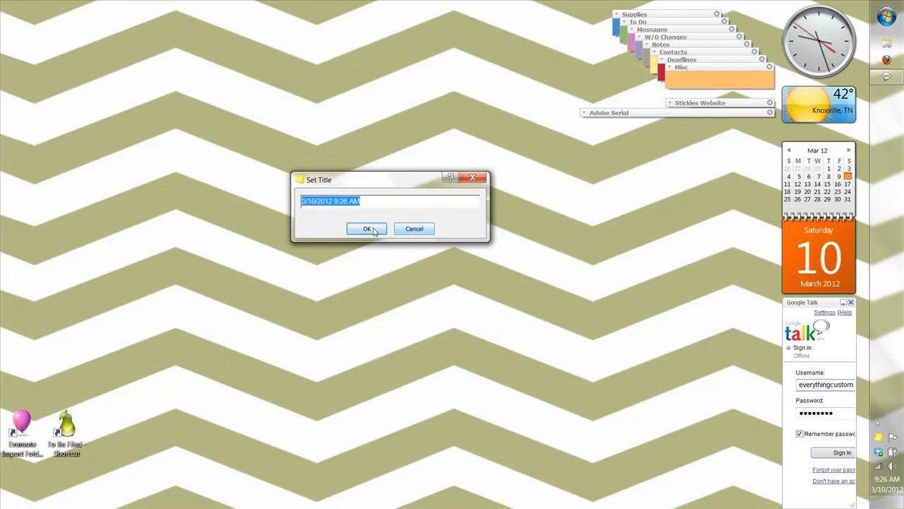
{"action": "left_click", "coordinate": [366, 228]}
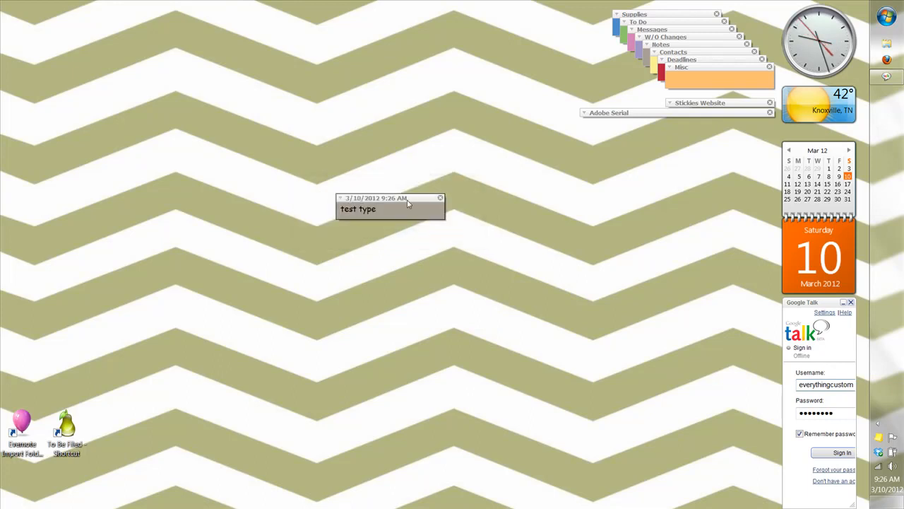
- Apply the Green style to the "test type" note from its right-click menu
{"action": "right_click", "coordinate": [391, 205]}
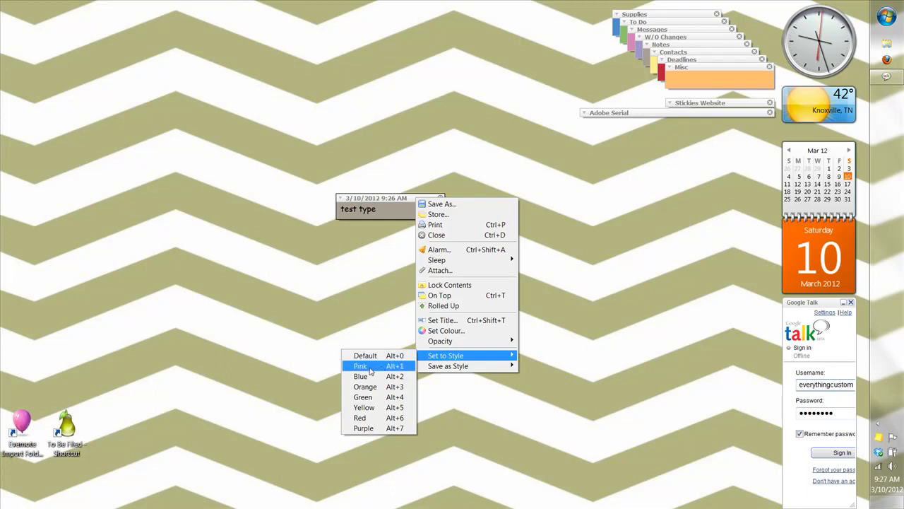
{"action": "left_click", "coordinate": [363, 396]}
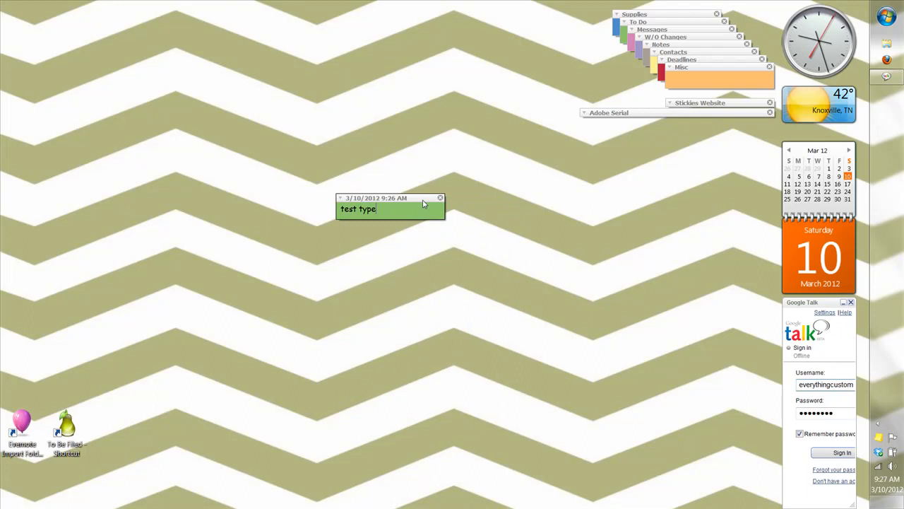
- Roll the green note up and back down, then drag it lower and to the right
{"action": "right_click", "coordinate": [390, 208]}
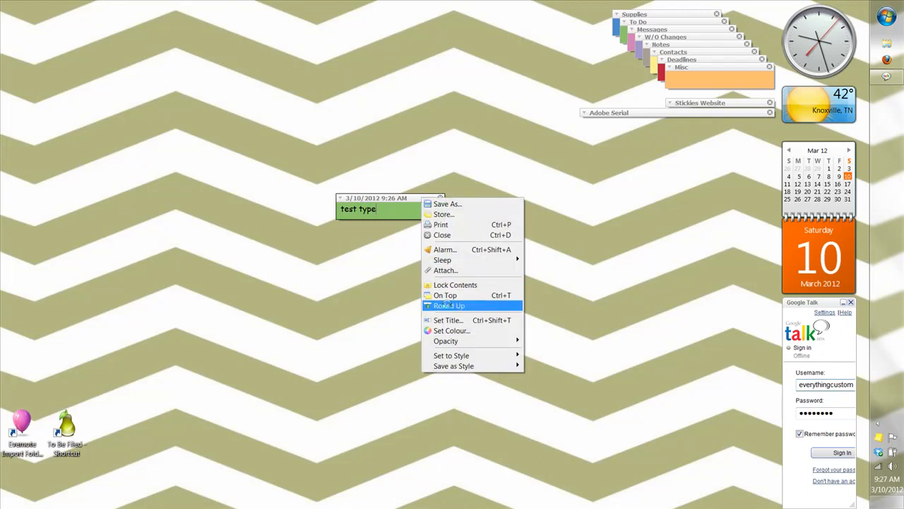
{"action": "left_click", "coordinate": [449, 306]}
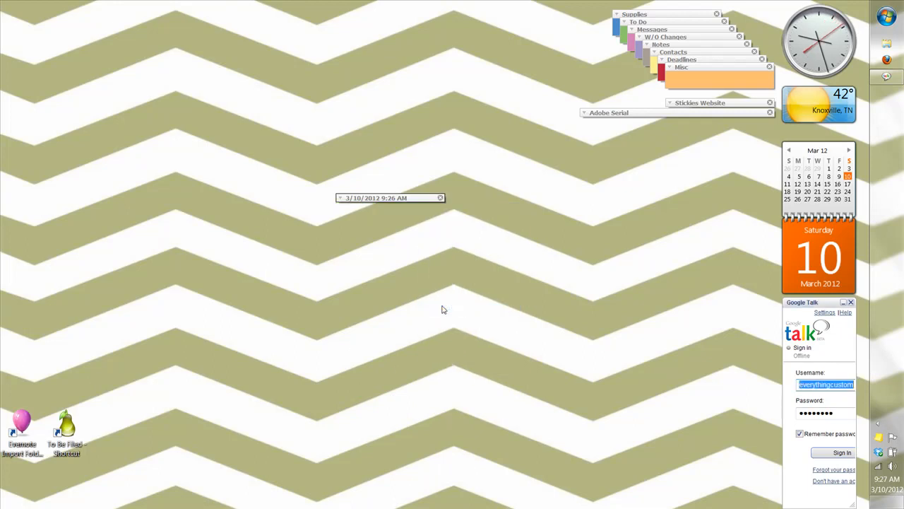
{"action": "right_click", "coordinate": [388, 198]}
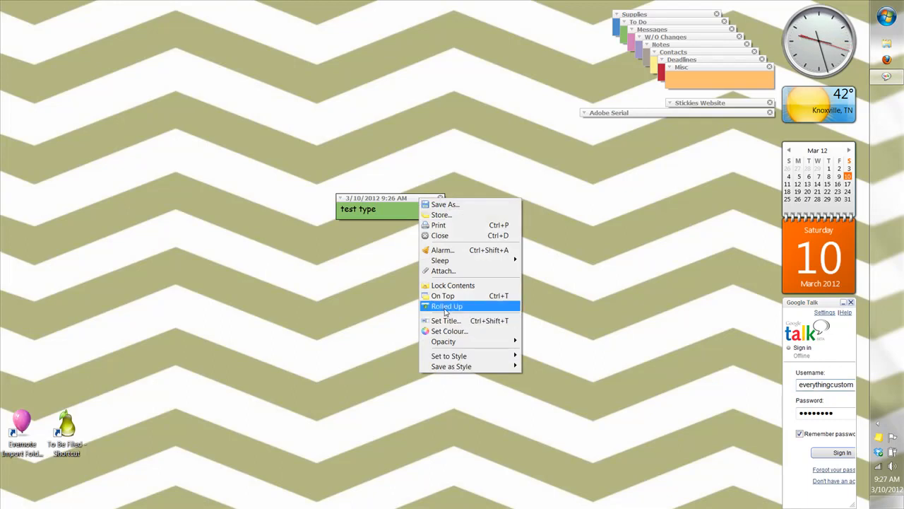
{"action": "left_click", "coordinate": [446, 306]}
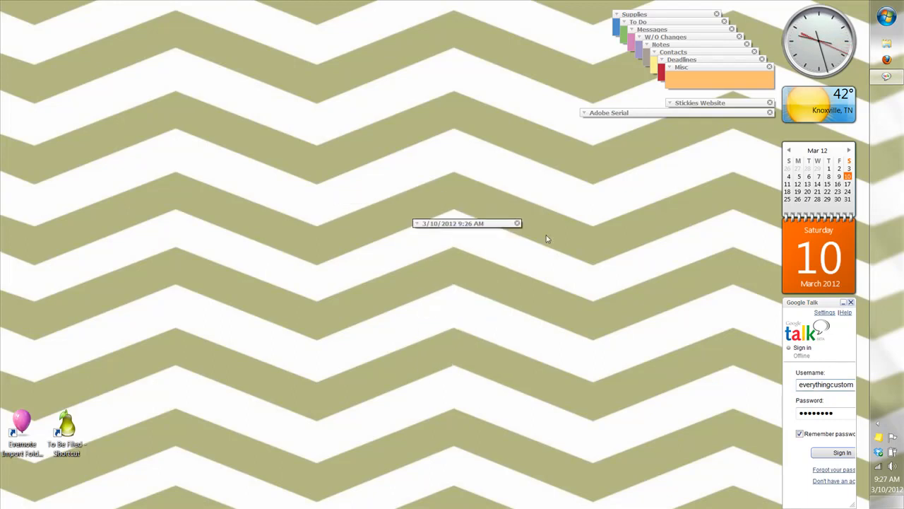
{"action": "left_click_drag", "start_coordinate": [466, 223], "coordinate": [706, 122]}
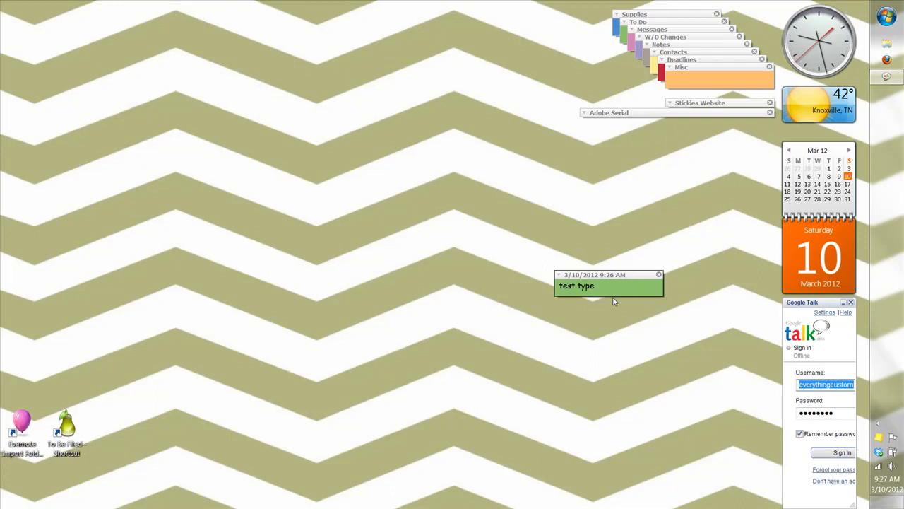
- Nudge the green note down-left and open then close its alarm settings
{"action": "left_click_drag", "start_coordinate": [593, 274], "coordinate": [537, 309]}
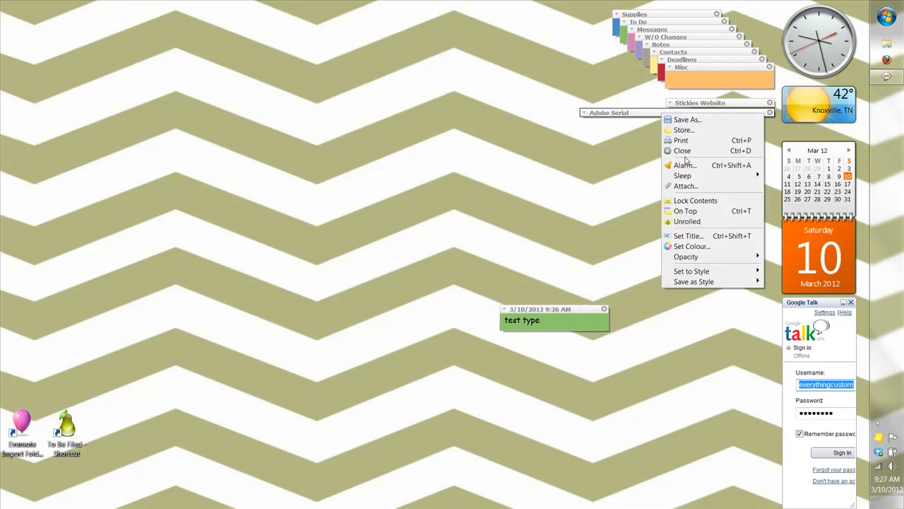
{"action": "left_click", "coordinate": [683, 164]}
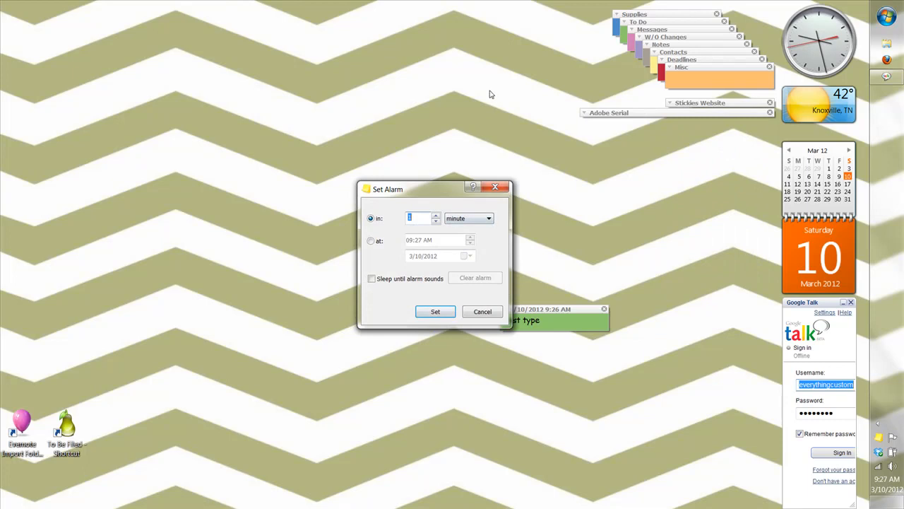
{"action": "mouse_move", "coordinate": [483, 105]}
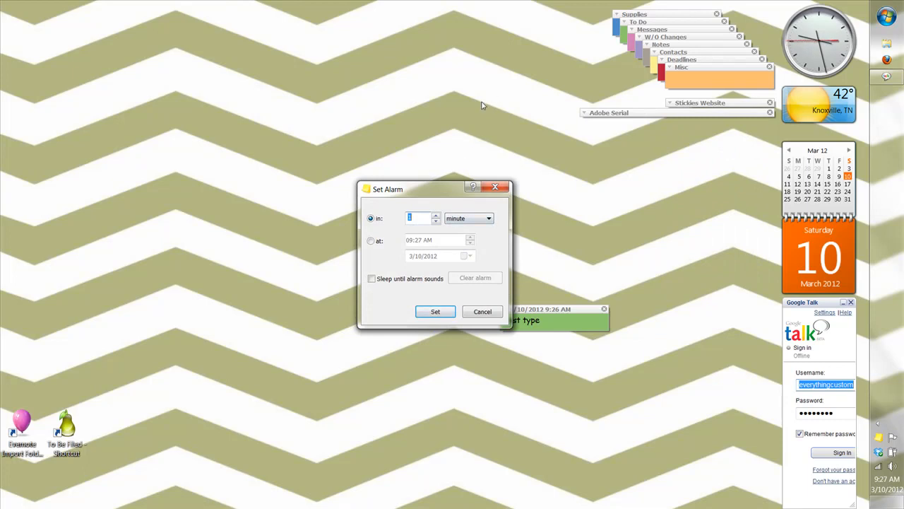
{"action": "left_click", "coordinate": [483, 312]}
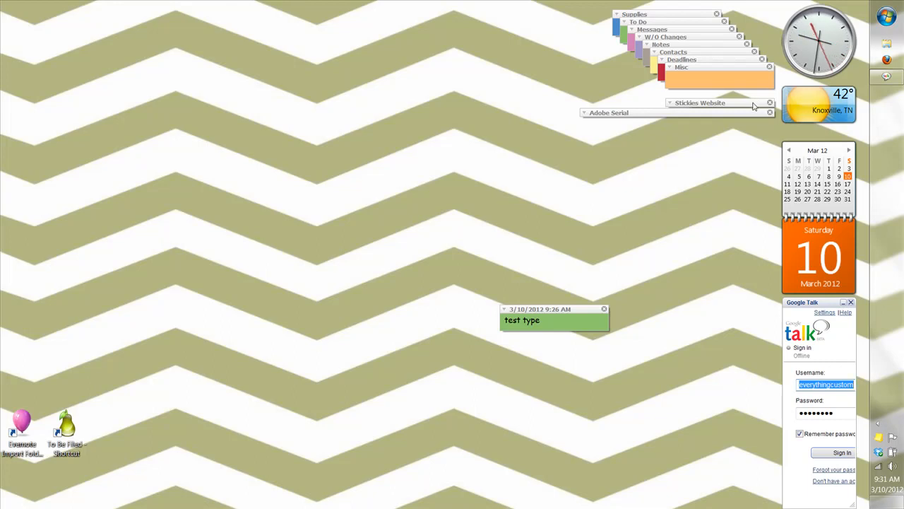
{"action": "mouse_move", "coordinate": [750, 104]}
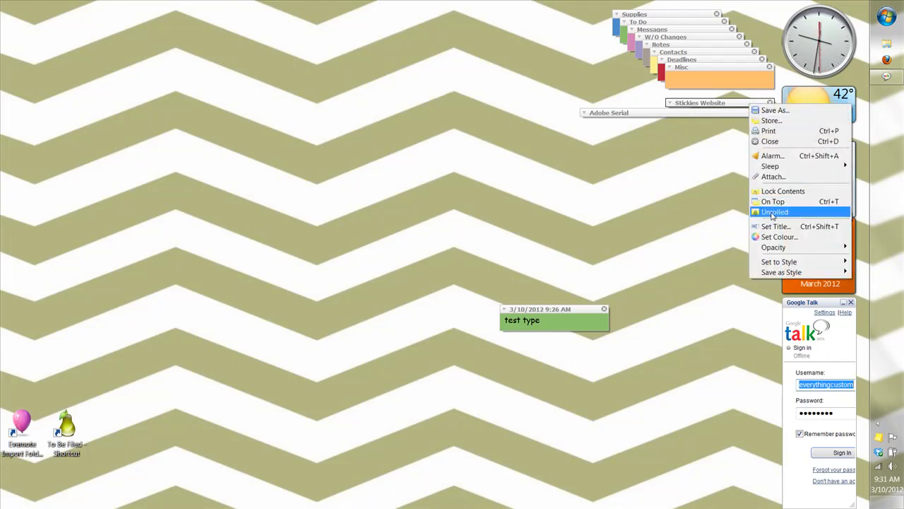
- Unroll the Stickies Website note to reveal the Stickies Home Page link
{"action": "left_click", "coordinate": [774, 211]}
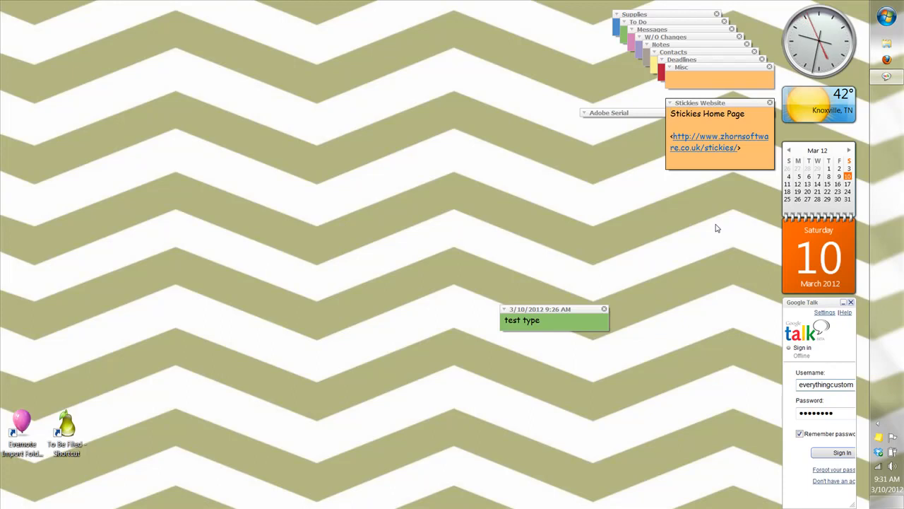
{"action": "mouse_move", "coordinate": [691, 153]}
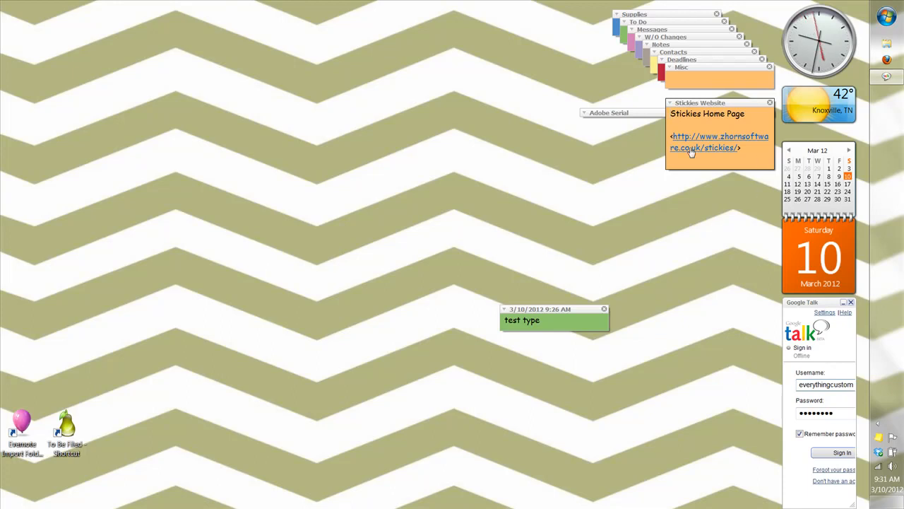
{"action": "mouse_move", "coordinate": [669, 232]}
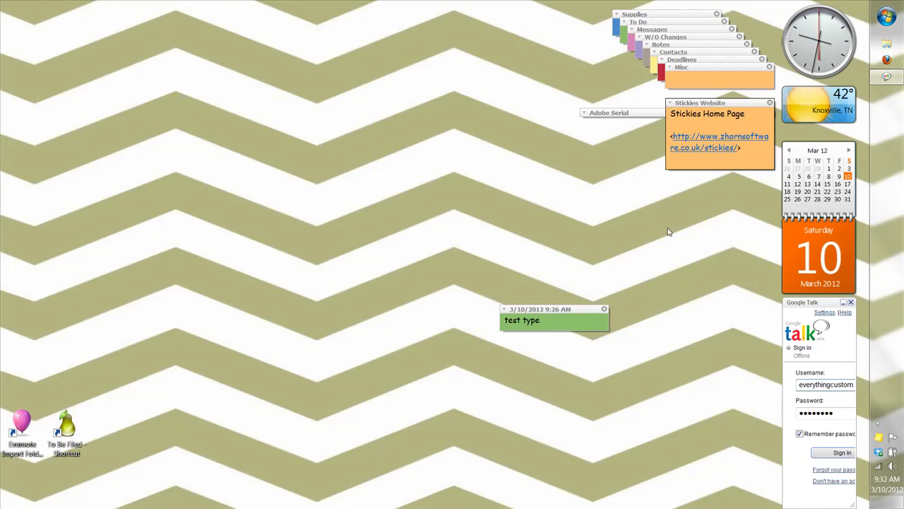